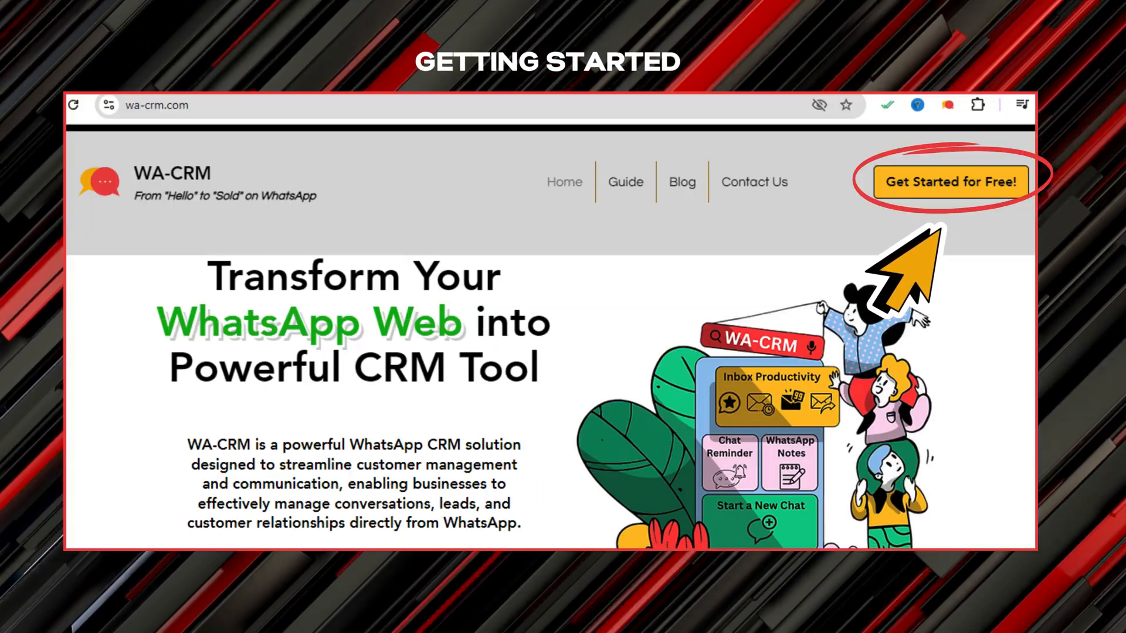
Follow wa-crm.com's 'Get Started for Free!' link to the Chrome Web Store listing
left_click(950, 182)
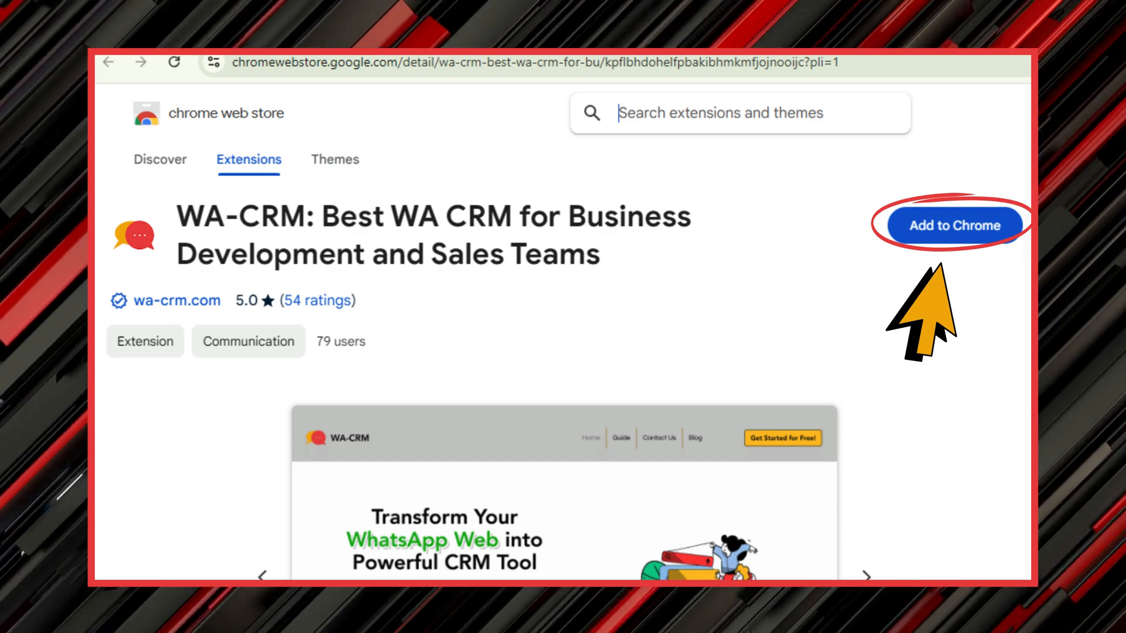
Add the WA-CRM extension to Chrome, confirm its permissions, and show installed extensions
left_click(956, 224)
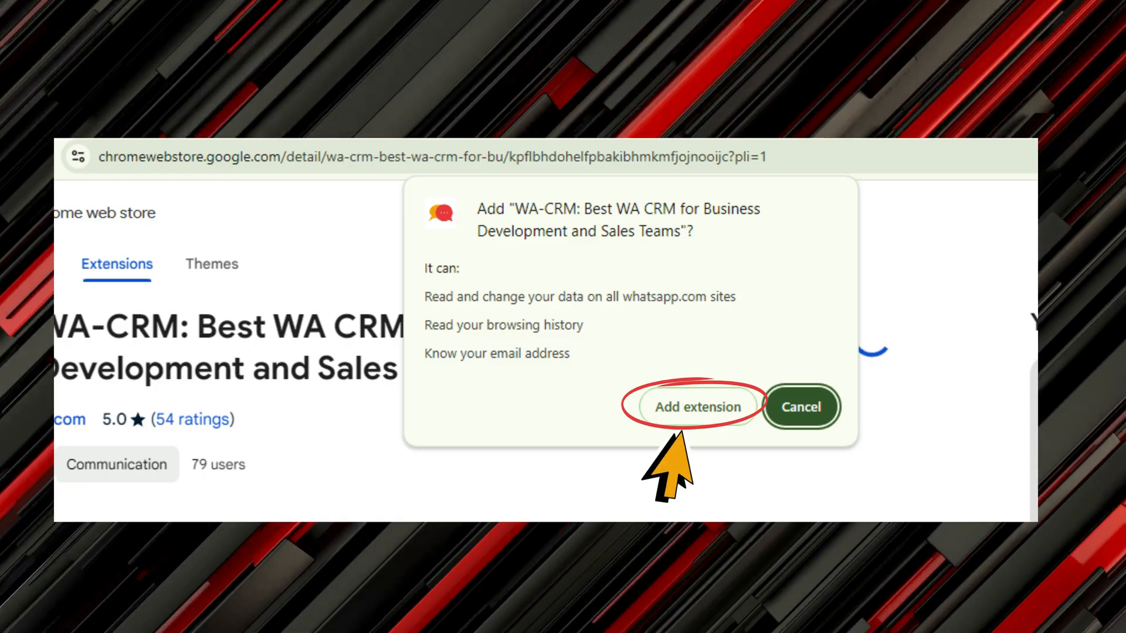
left_click(696, 406)
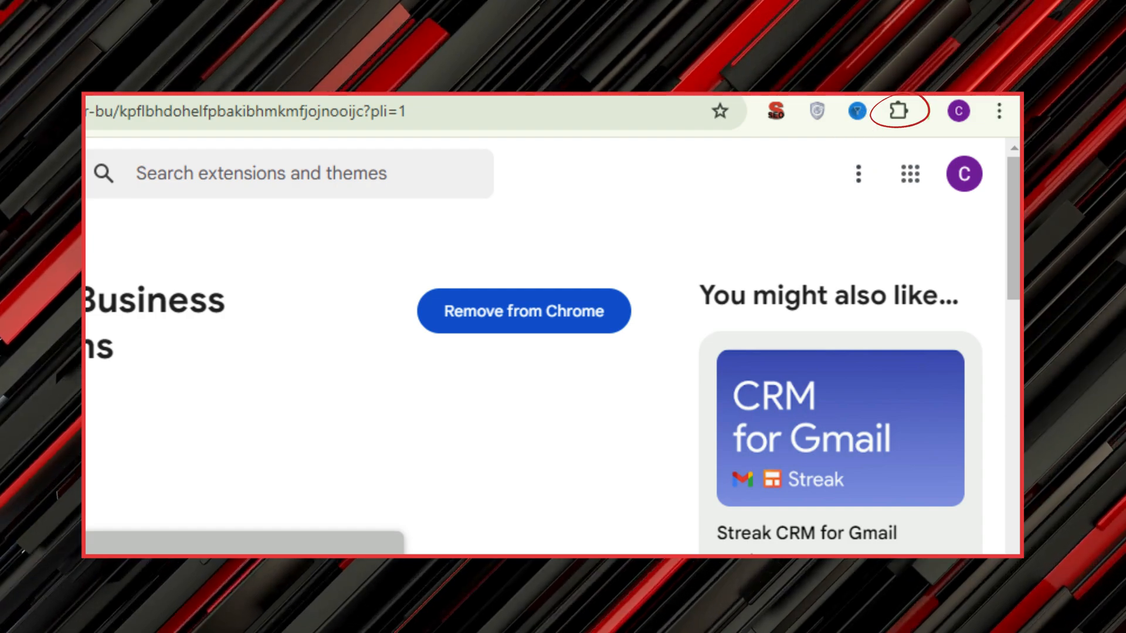
left_click(898, 111)
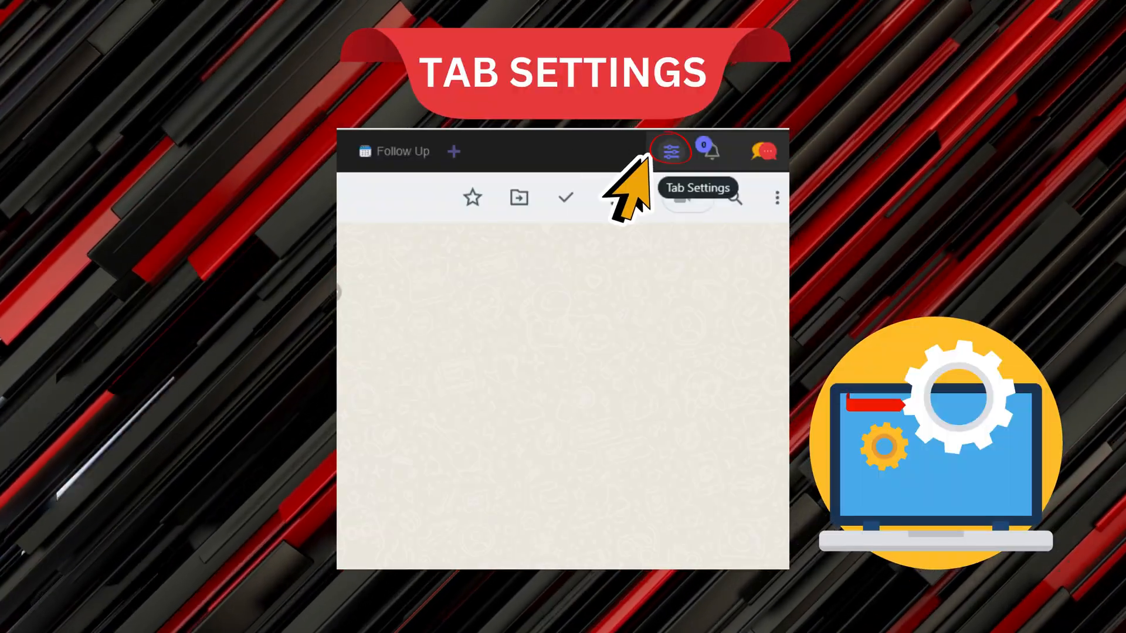
Open the Tab Settings panel from the sliders icon on WA-CRM's tab bar
left_click(669, 150)
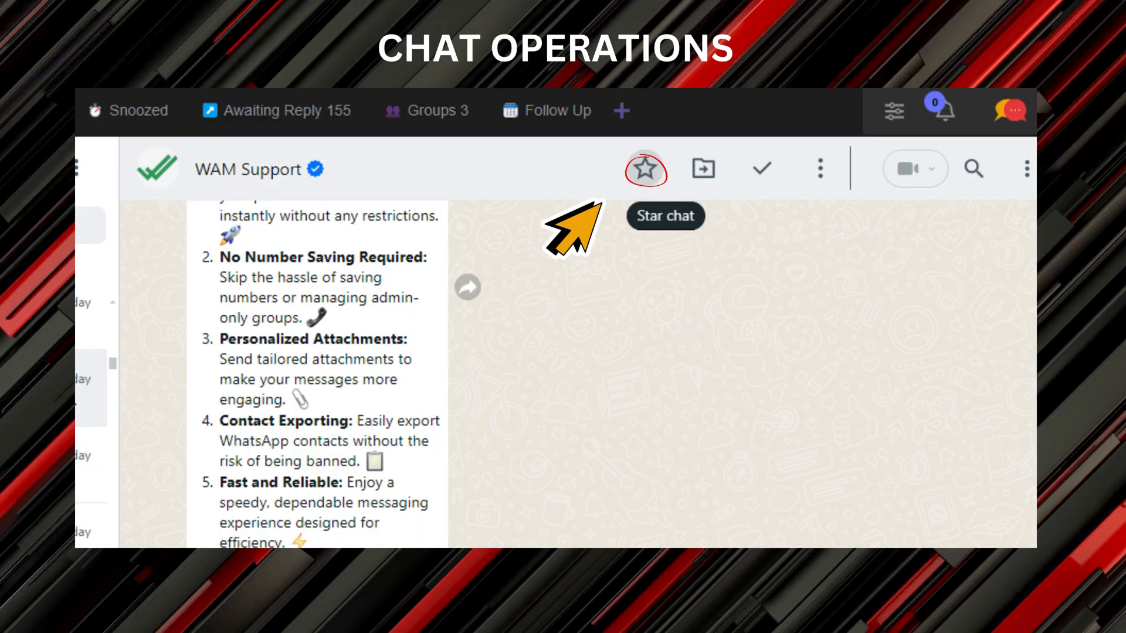
mouse_move(309, 320)
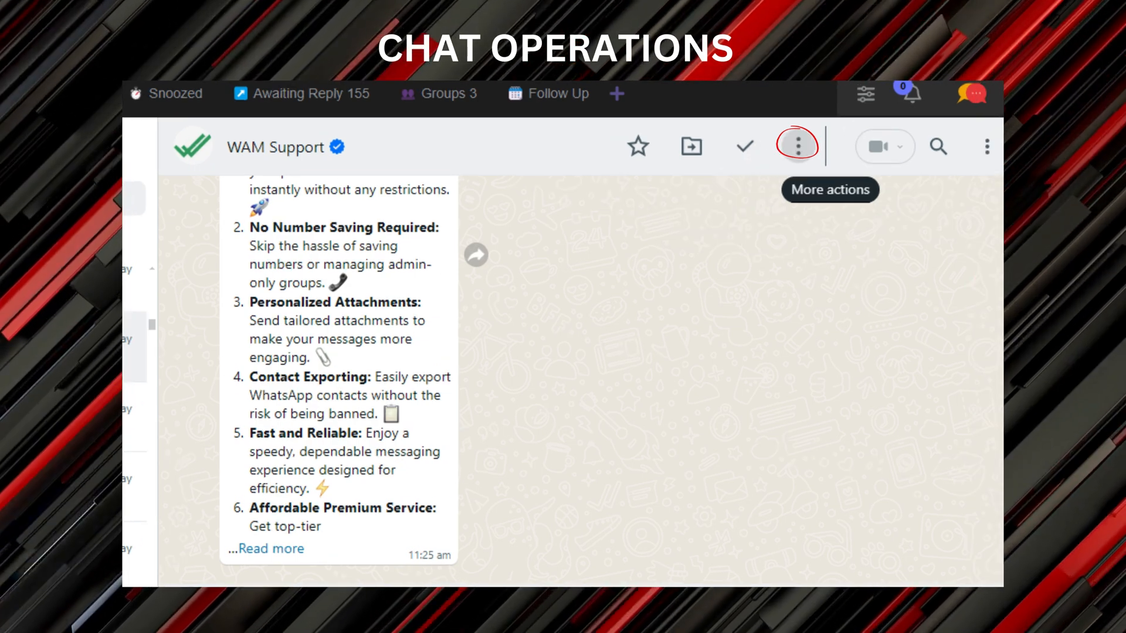
Open the WAM Support chat's More actions menu with Snooze, Archive, Notes and Remind me
left_click(796, 146)
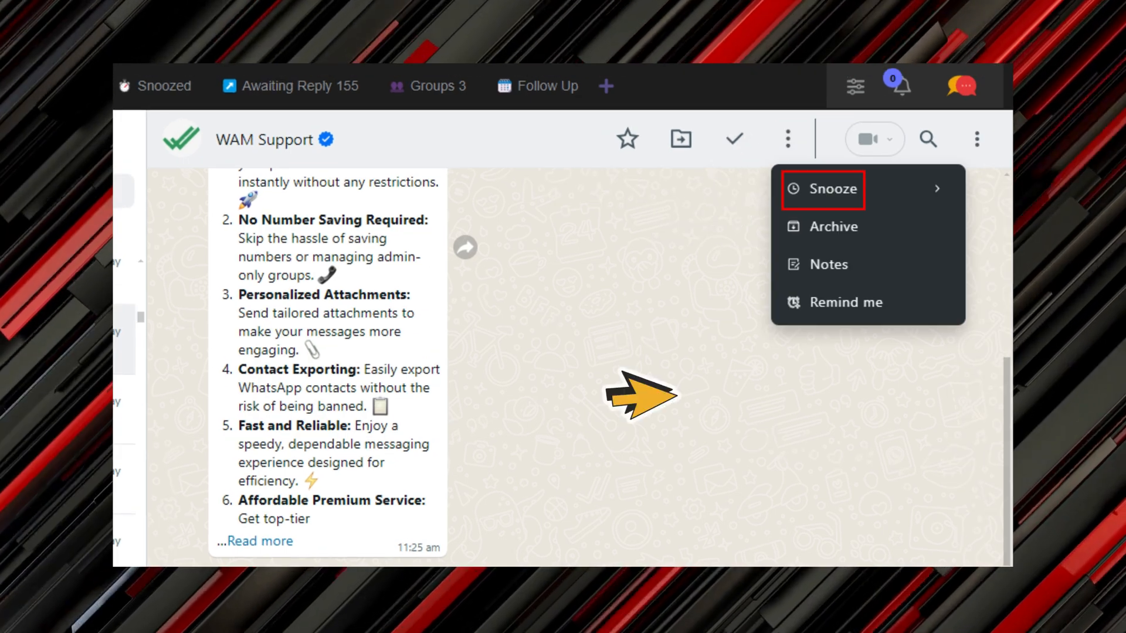